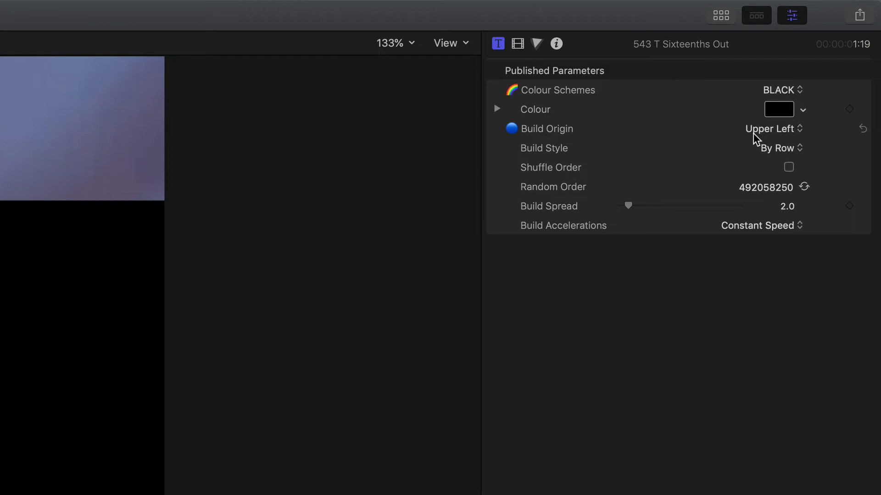
pyautogui.moveTo(776, 137)
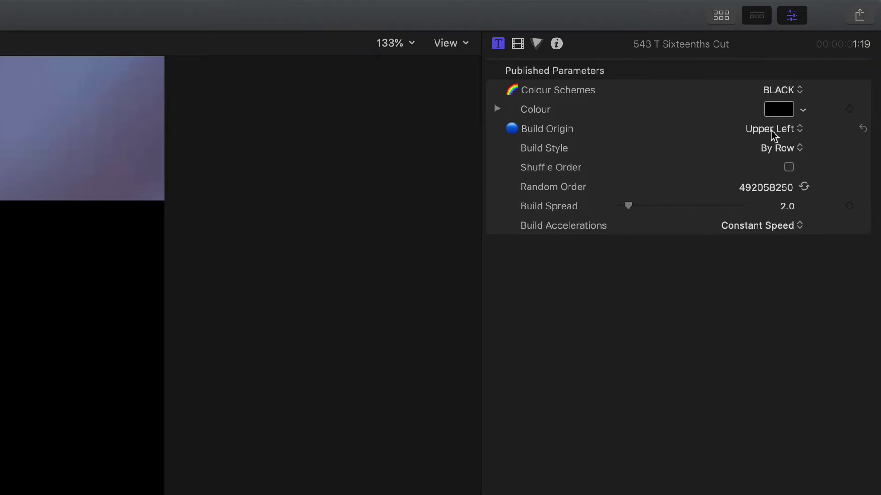
# - Set the Sixteenths Out build origin to Lower Right and build style to By Column
pyautogui.click(773, 128)
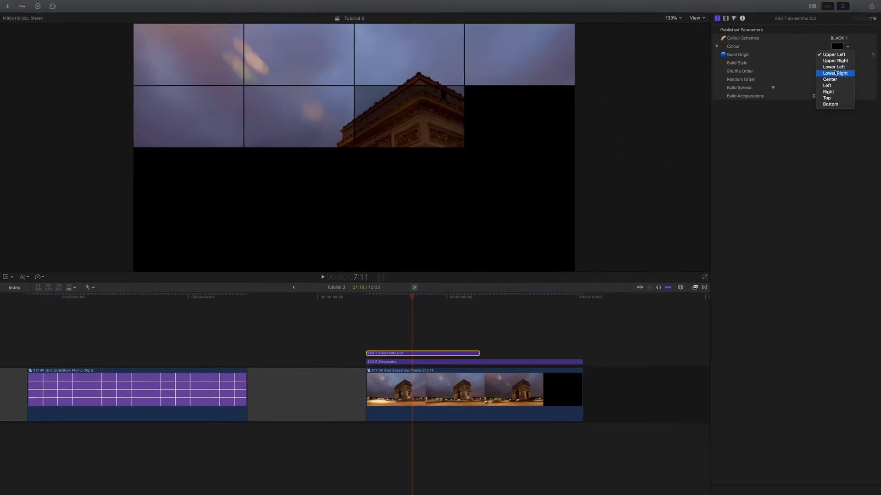
pyautogui.click(835, 73)
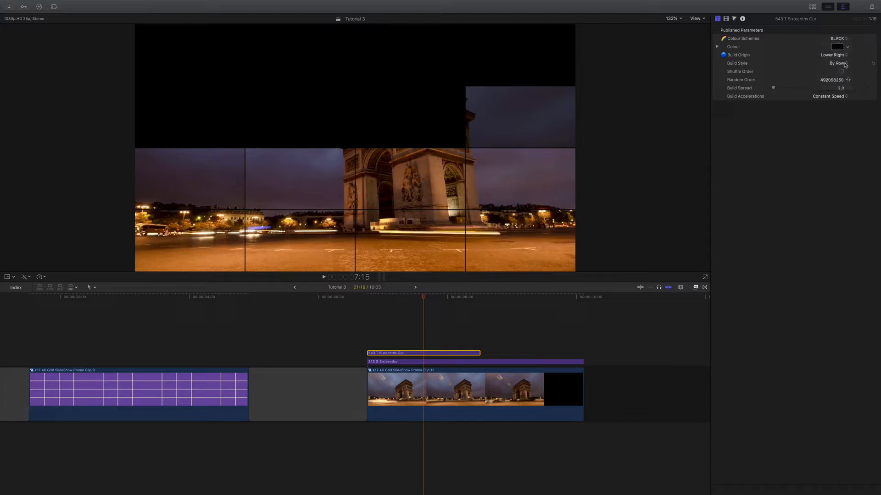
pyautogui.click(836, 63)
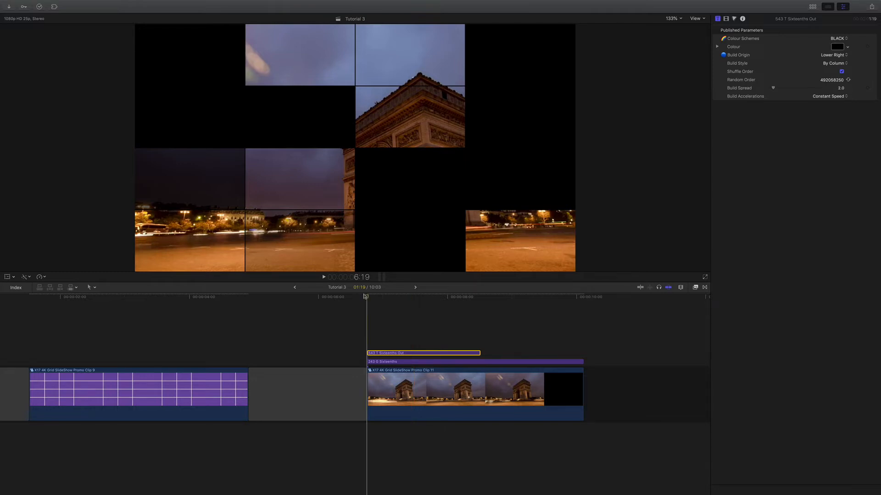
# - Preview the build and regenerate the Random Order seed three times, with shuffle off
pyautogui.click(324, 277)
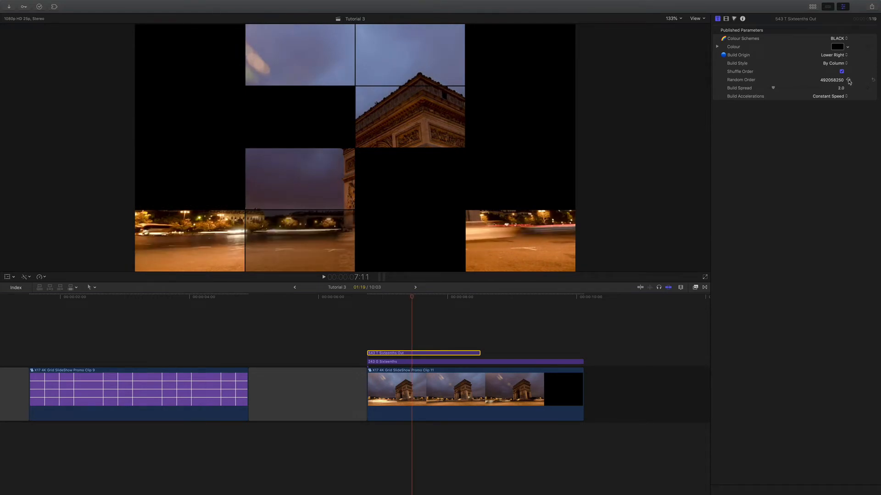
pyautogui.click(849, 80)
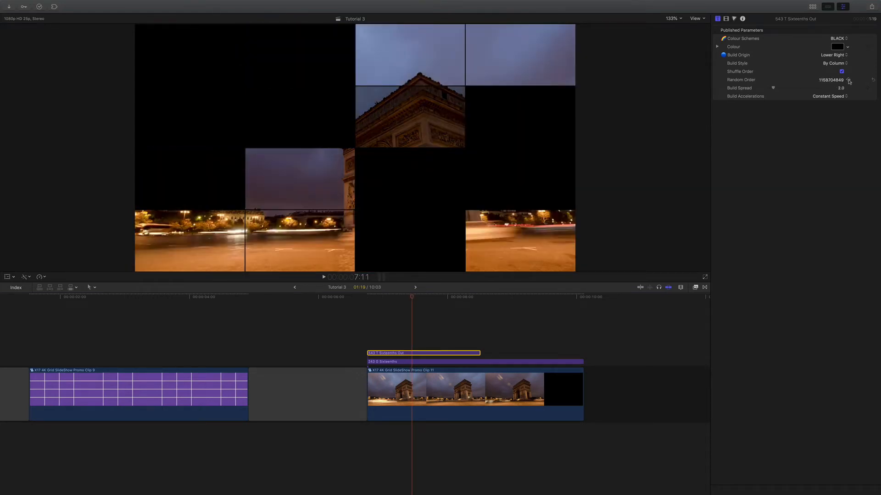
pyautogui.click(849, 80)
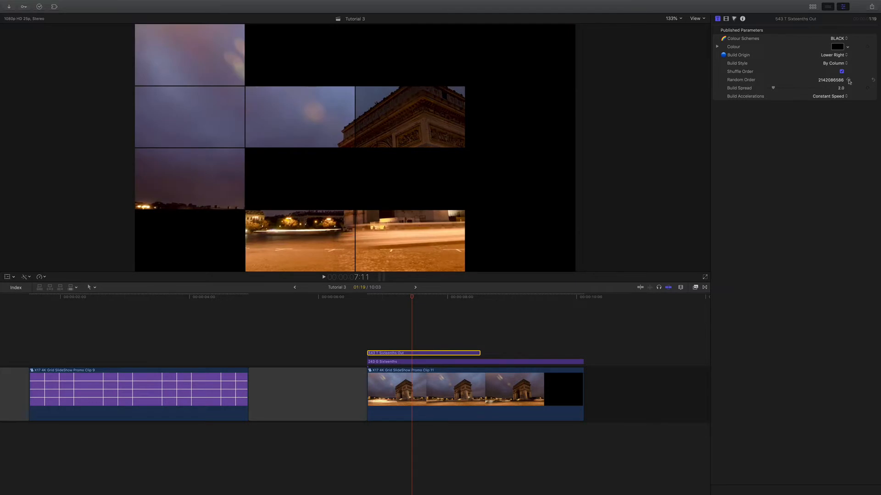
pyautogui.click(848, 79)
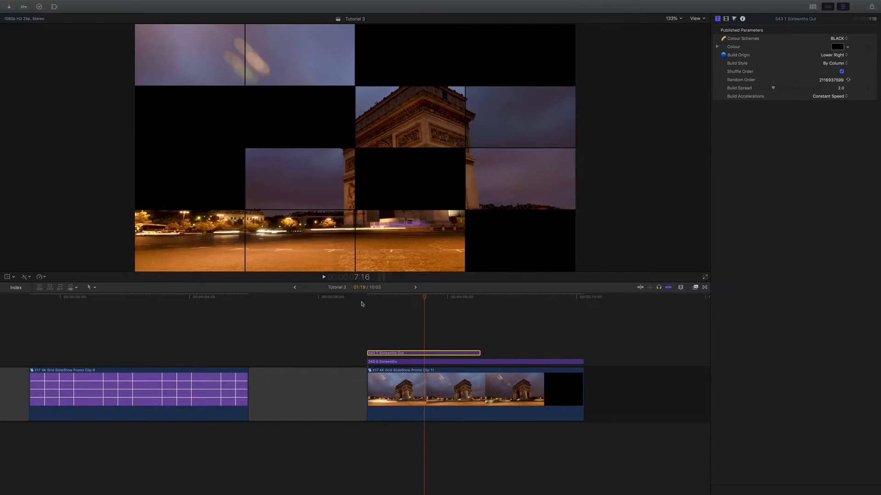
pyautogui.click(323, 276)
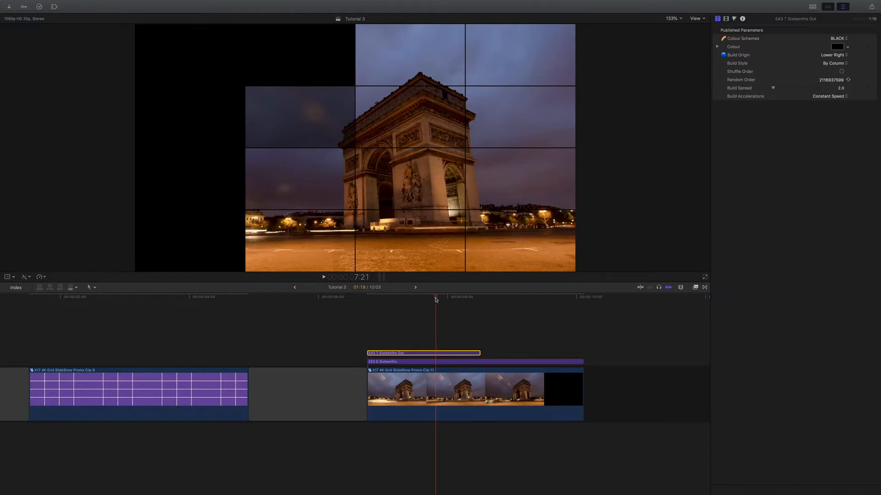
pyautogui.click(391, 300)
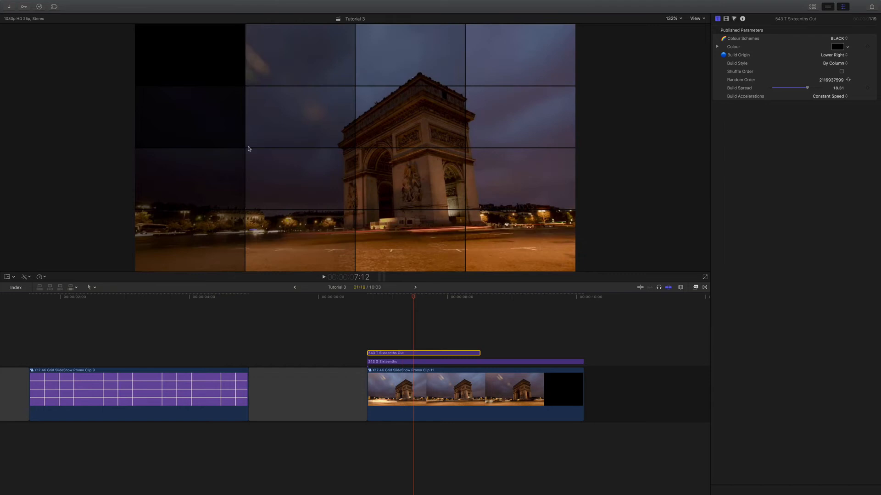
pyautogui.moveTo(192, 66)
pyautogui.write('2')
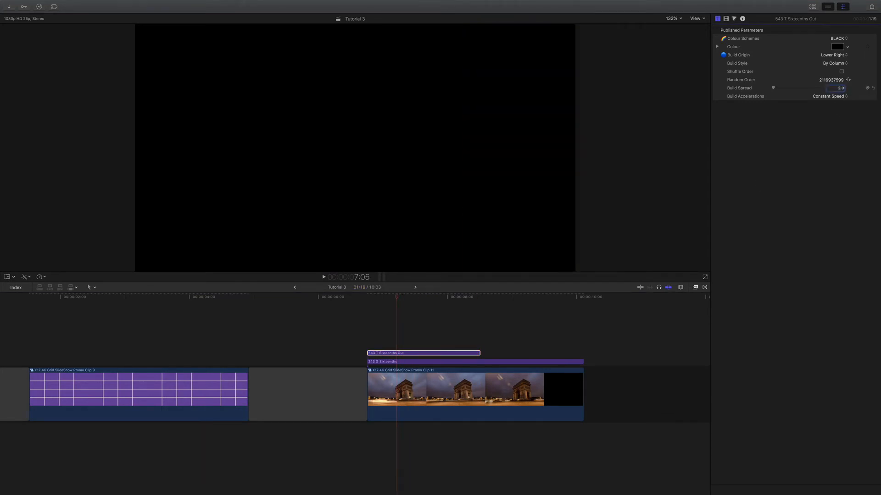
pyautogui.click(360, 297)
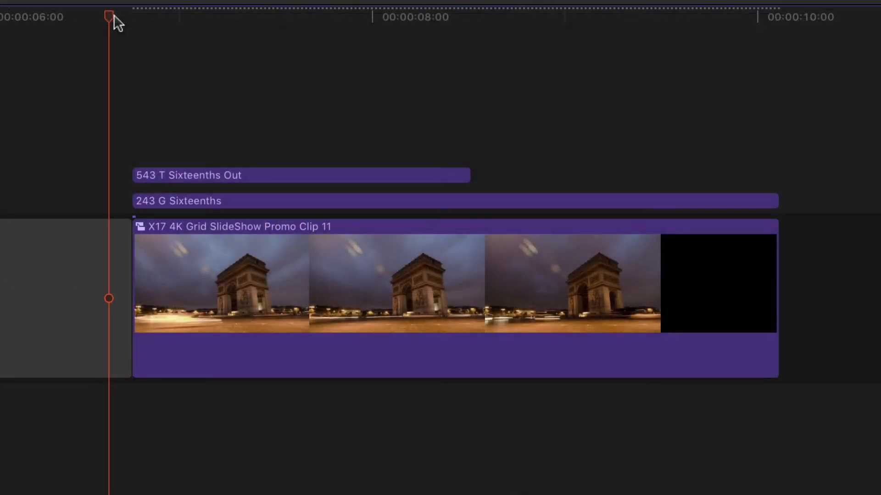
# - Scrub into the title build and select the 543 T Sixteenths Out clip
pyautogui.moveTo(107, 17); pyautogui.dragTo(241, 17)
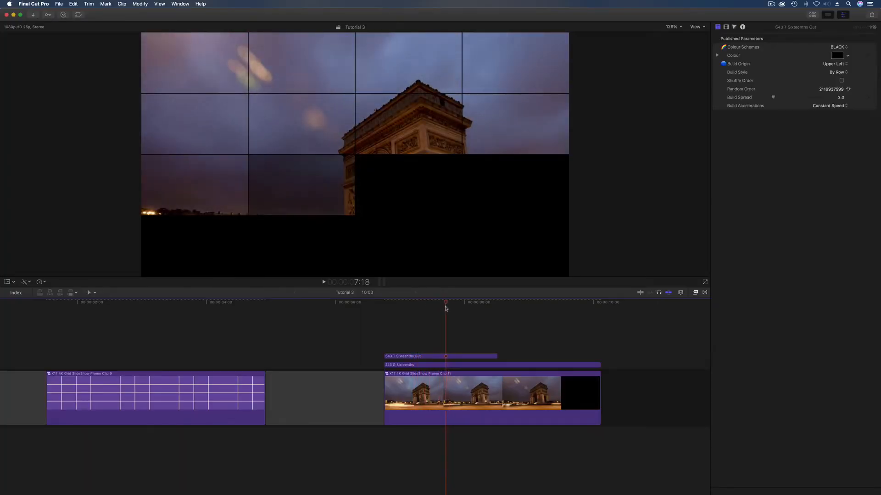
pyautogui.press('right')
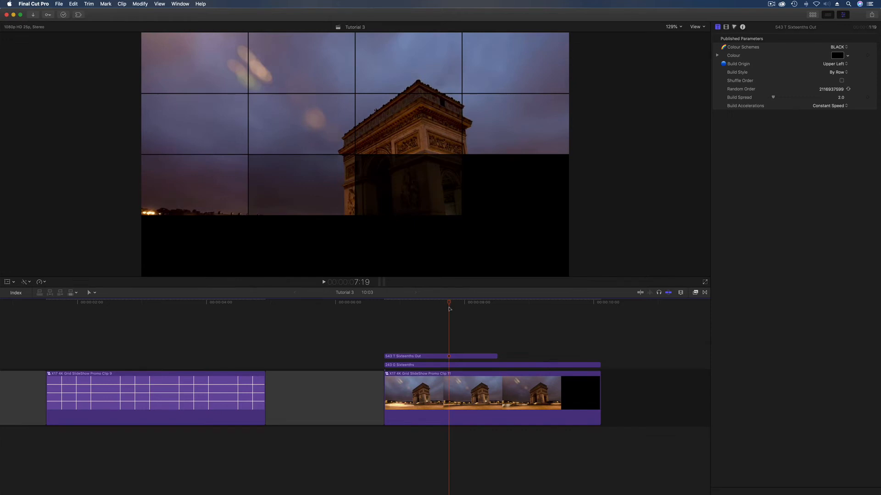
pyautogui.click(440, 356)
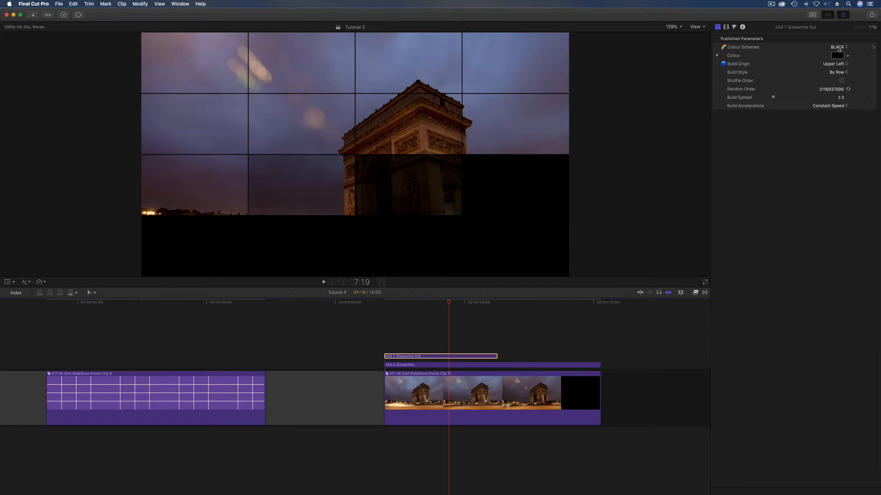
# - Change the title's Colour Schemes setting from yellow to BLACK
pyautogui.click(836, 47)
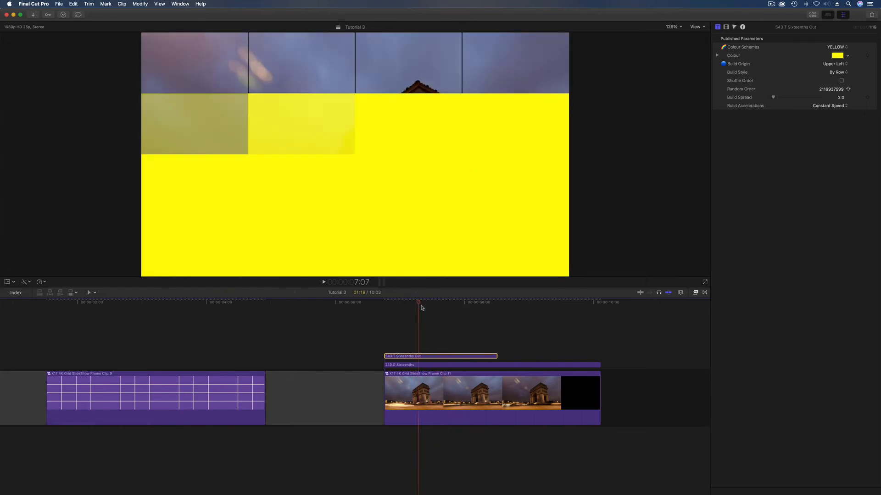
pyautogui.click(836, 46)
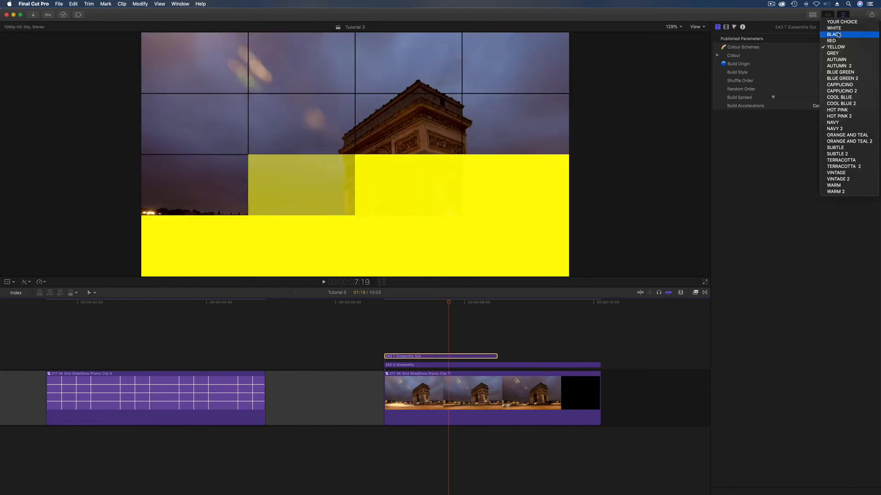
pyautogui.click(834, 35)
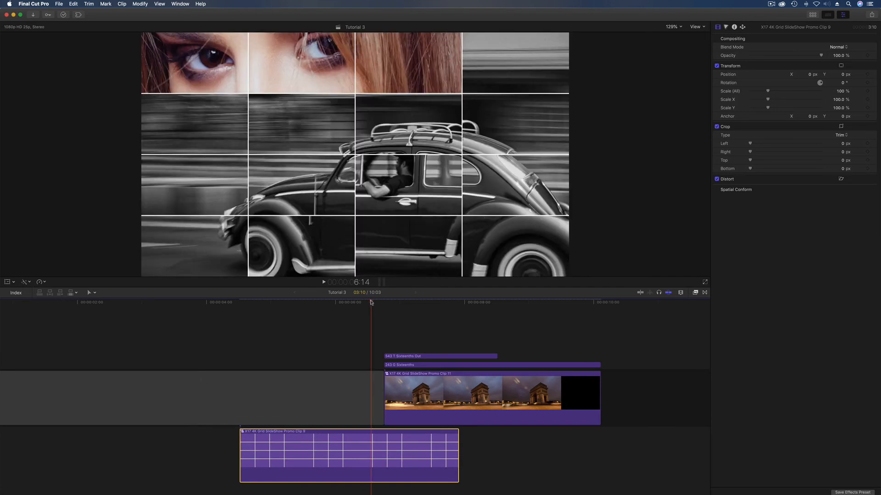
# - Move the playhead partway into the grid build and select Sixteenths Out
pyautogui.click(323, 282)
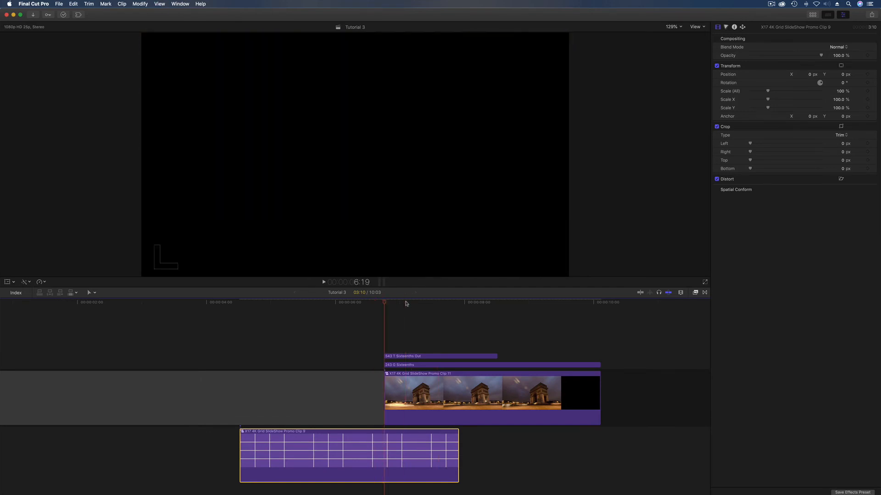
pyautogui.click(413, 302)
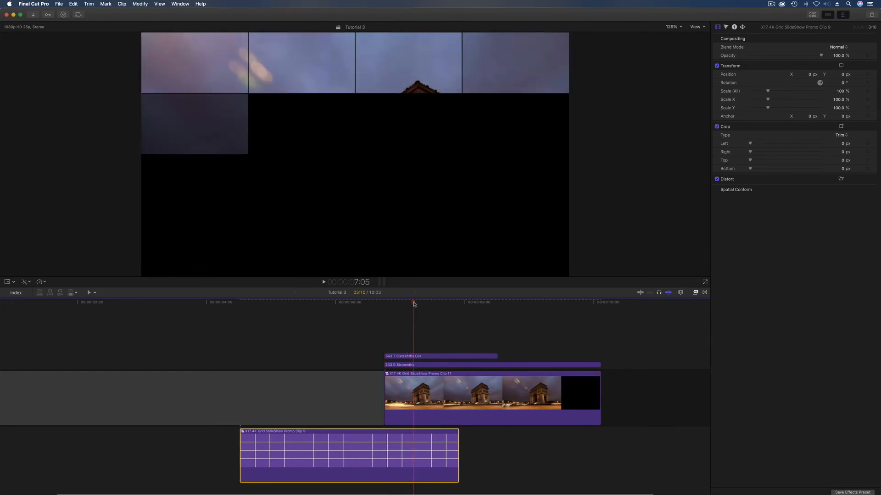
pyautogui.click(440, 355)
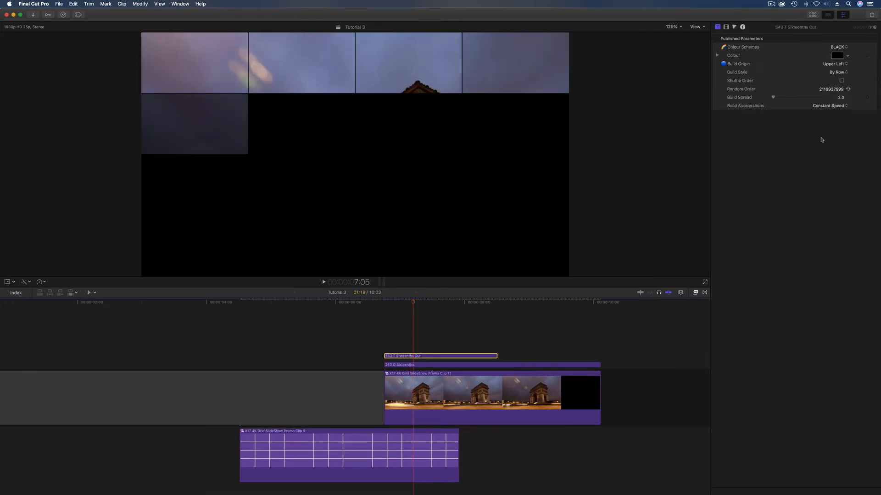
# - Set the title's colour scheme to WHITE and select it with the Arc clip
pyautogui.click(837, 47)
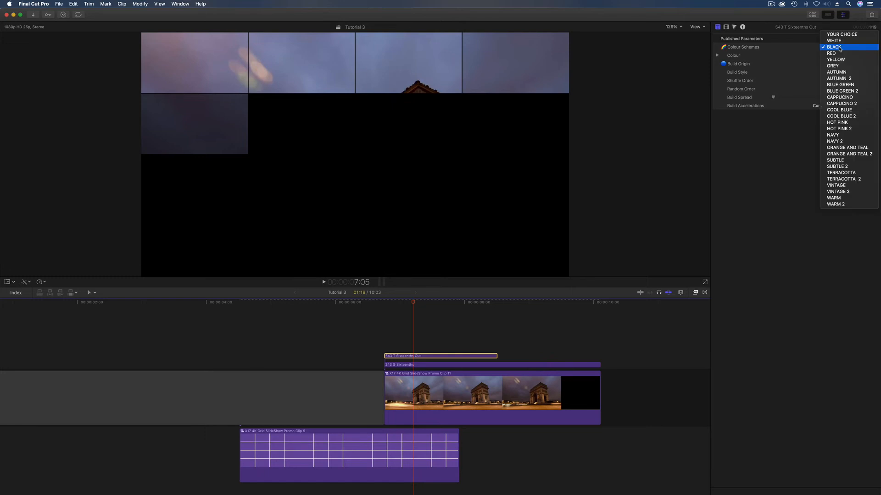
pyautogui.moveTo(836, 40)
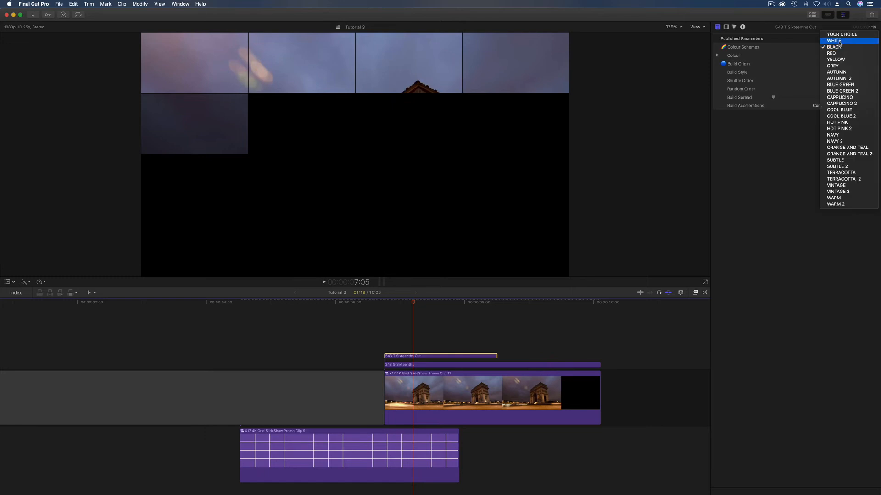
pyautogui.click(834, 40)
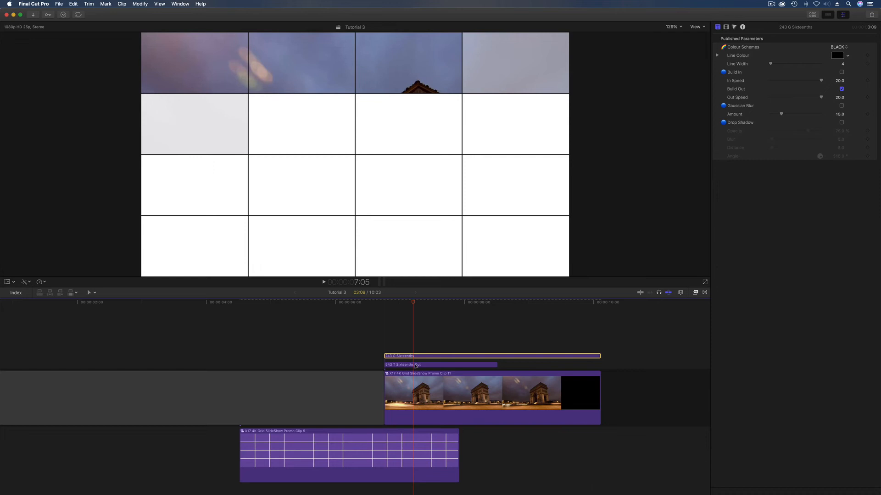
pyautogui.click(440, 365)
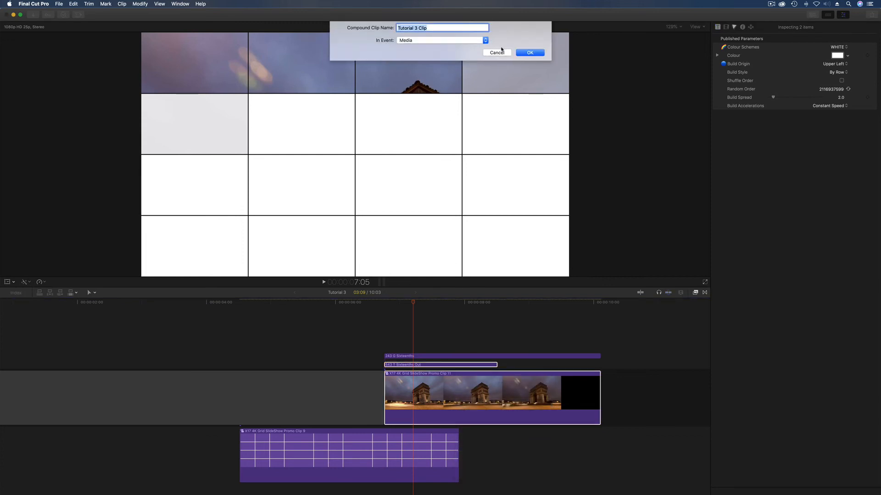
# - Confirm the 'Tutorial 3 Clip' compound and set the title's blend mode to Silhouette Alpha
pyautogui.click(528, 53)
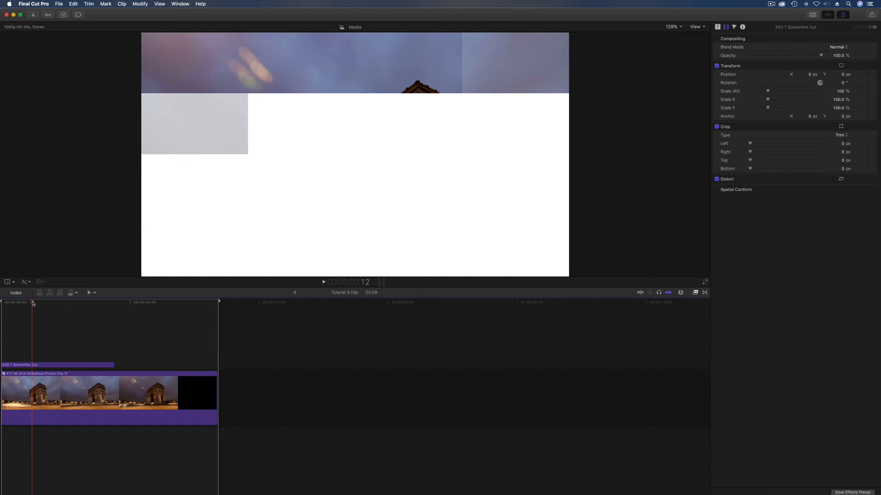
pyautogui.moveTo(377, 230)
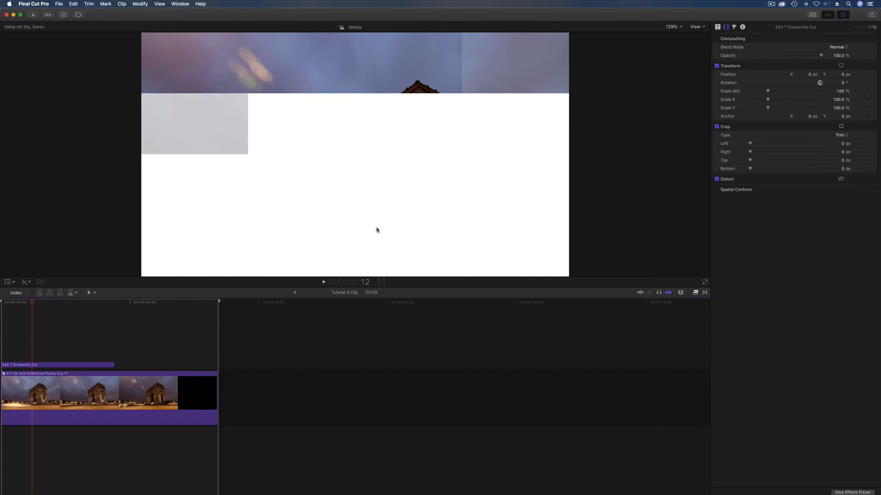
pyautogui.click(838, 47)
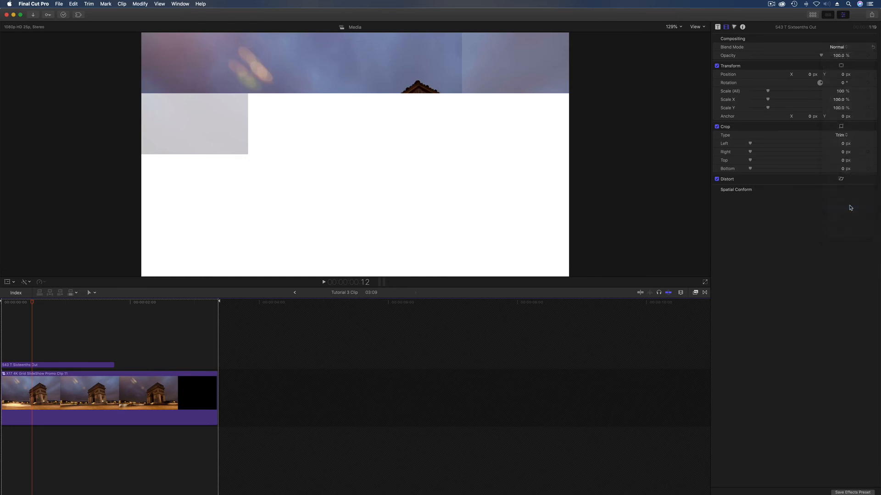
pyautogui.click(836, 47)
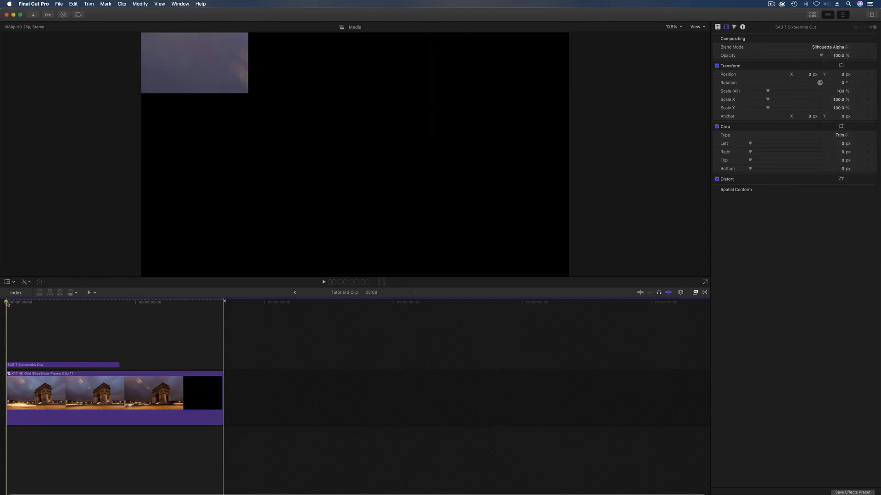
pyautogui.click(123, 302)
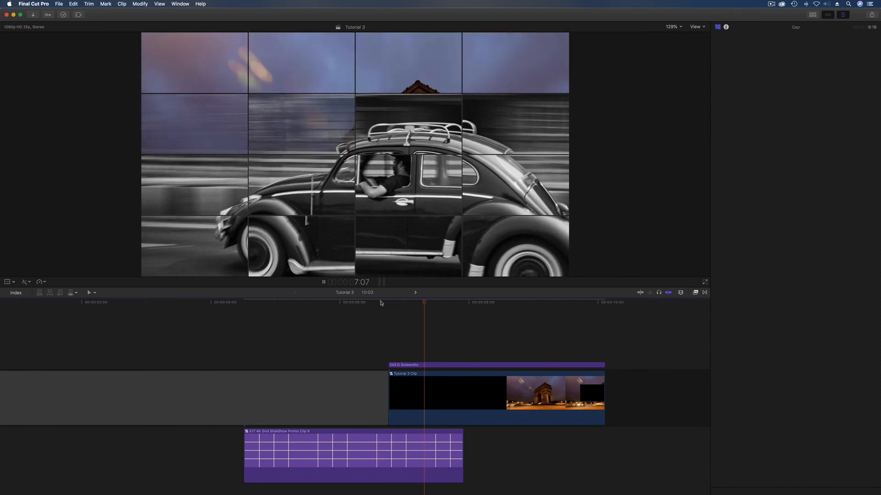
# - Shift the car clip about one second later and preview the Arc de Triomphe reveal
pyautogui.click(516, 303)
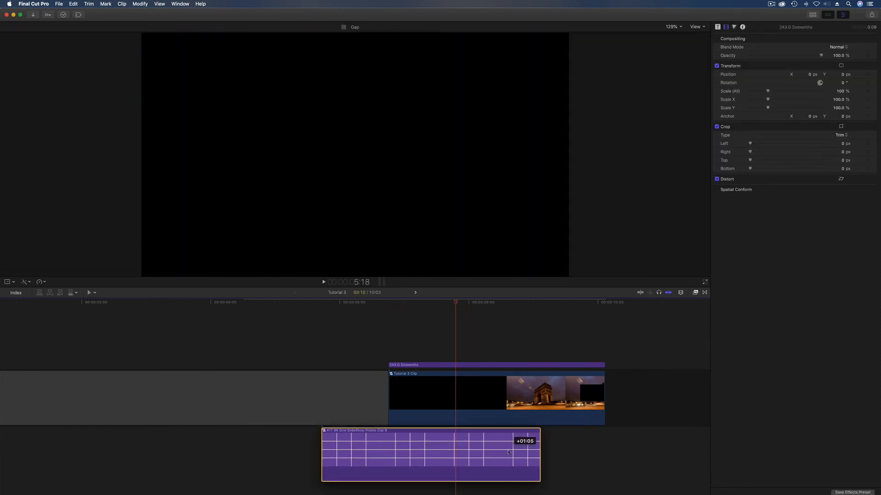
pyautogui.click(323, 282)
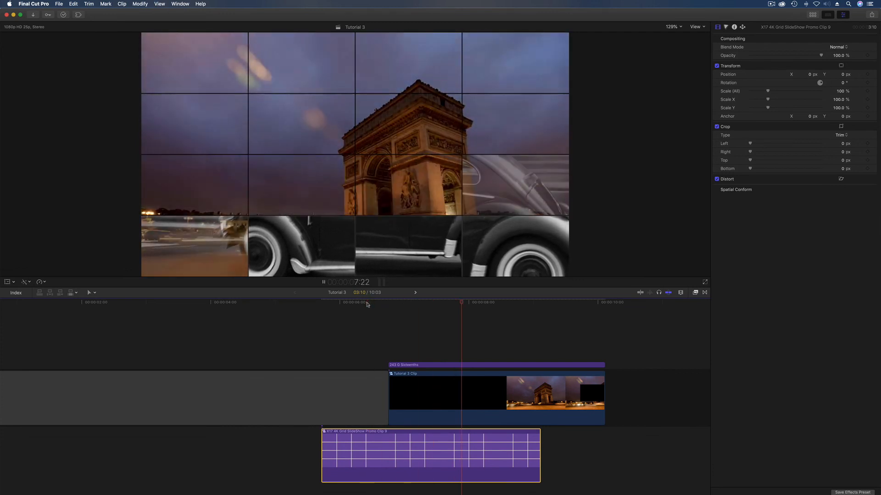
pyautogui.click(323, 282)
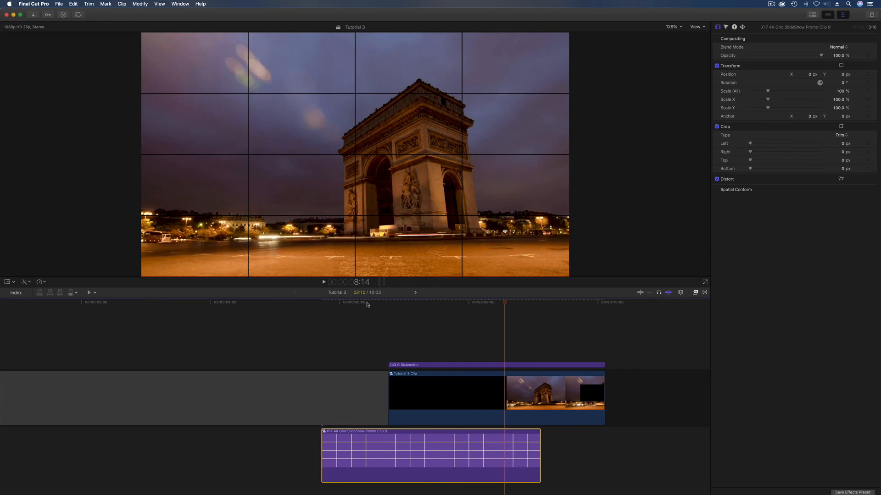